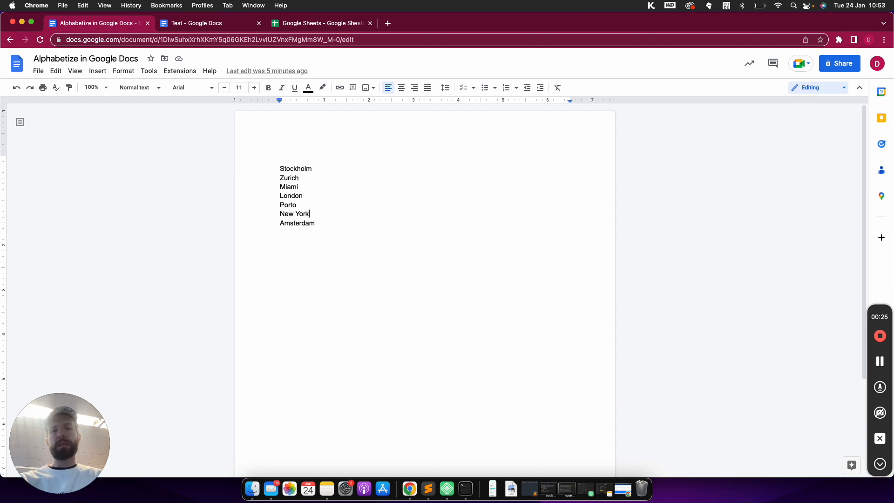
pyautogui.moveTo(350, 295)
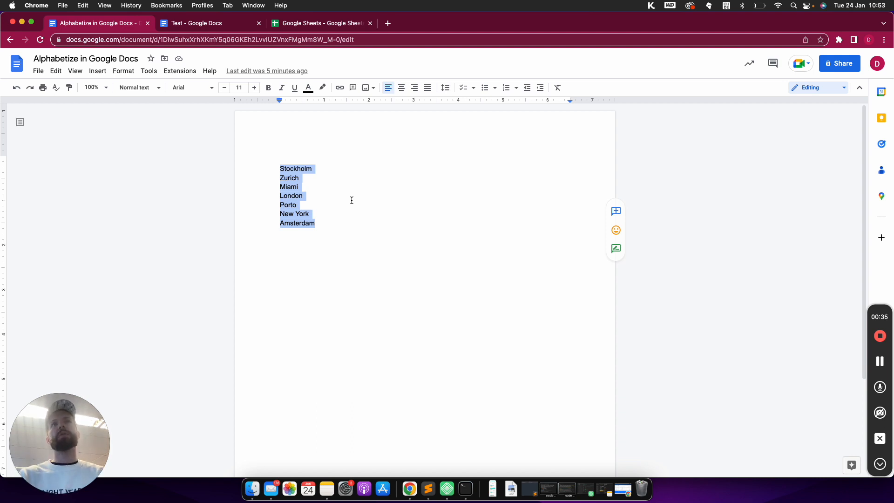
# Select and copy the unsorted city list in the Alphabetize document.
pyautogui.click(335, 223)
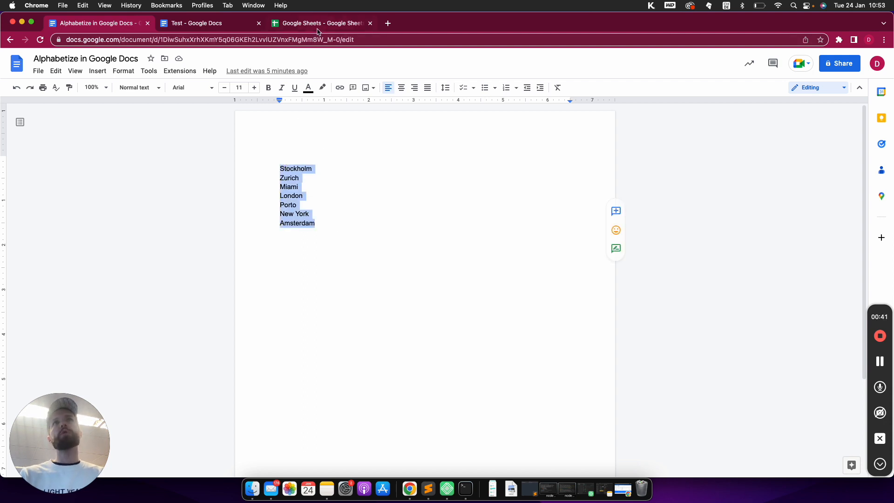
# In the spreadsheet, select column A of pasted cities and browse the Format, Data and Tools menus.
pyautogui.click(321, 23)
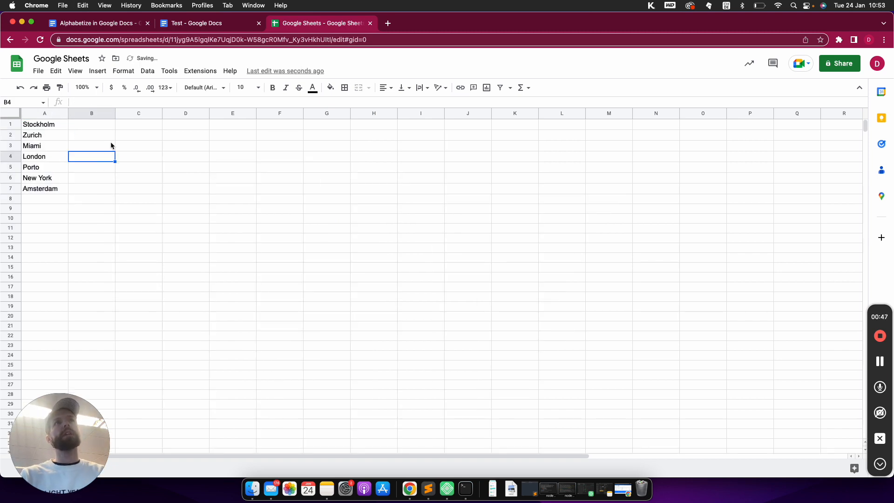
pyautogui.click(44, 113)
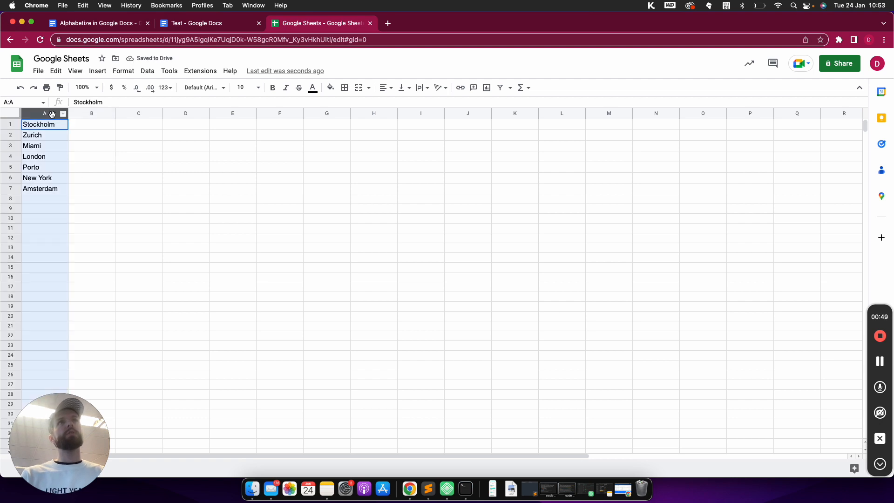
pyautogui.click(123, 70)
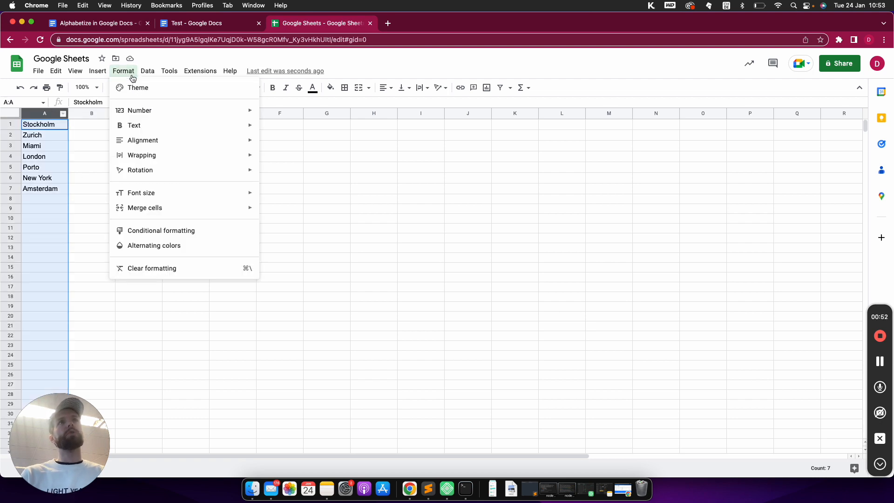
pyautogui.click(147, 70)
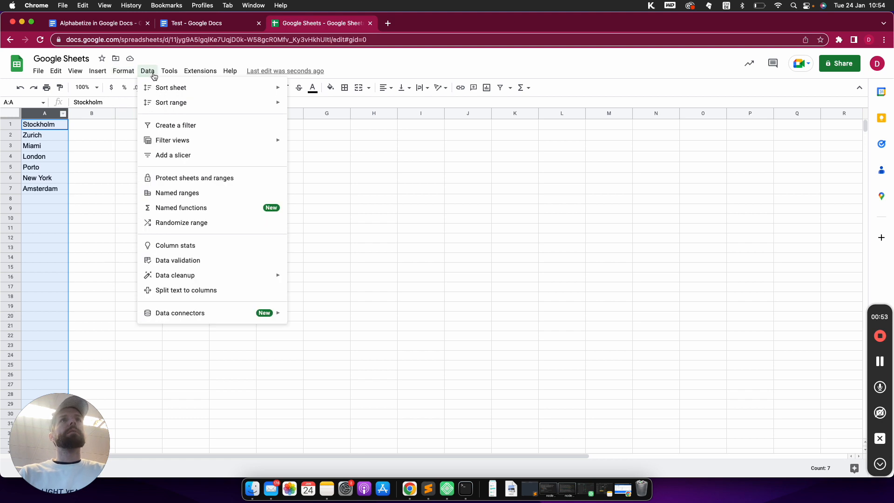
pyautogui.click(168, 71)
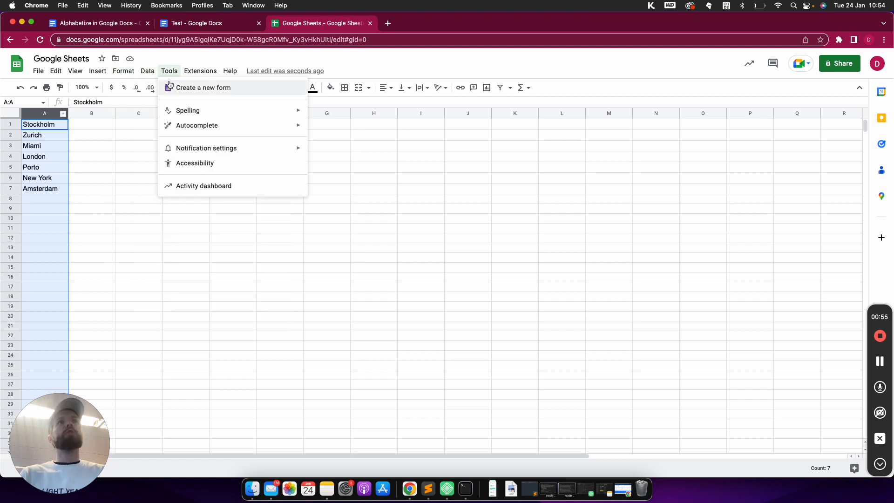
pyautogui.click(147, 71)
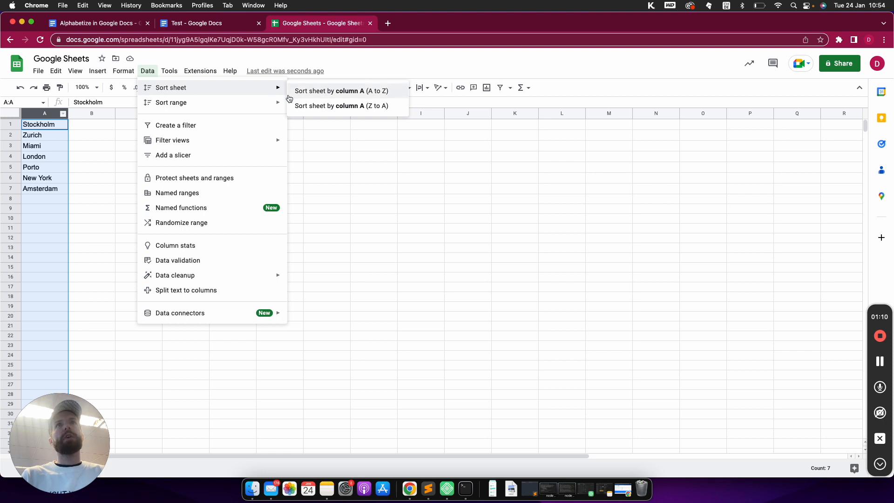
# Sort the sheet by column A, A to Z, and select the sorted cities in A1:A7.
pyautogui.click(340, 91)
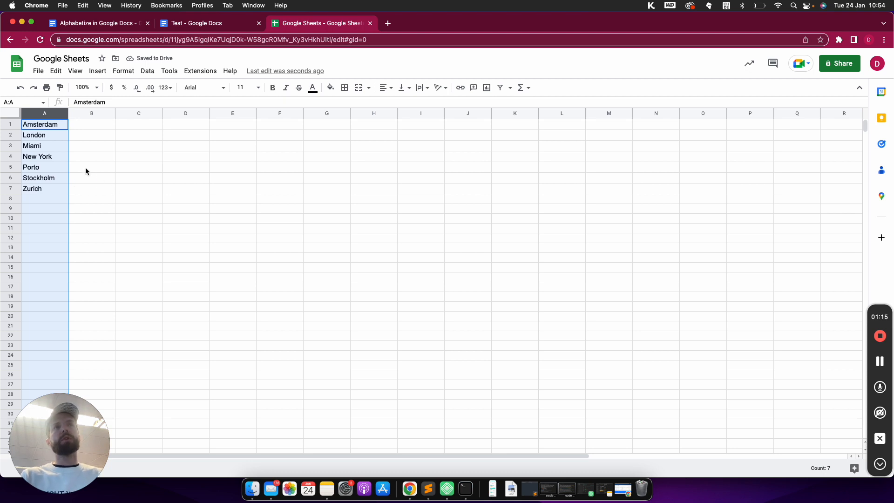
pyautogui.click(91, 167)
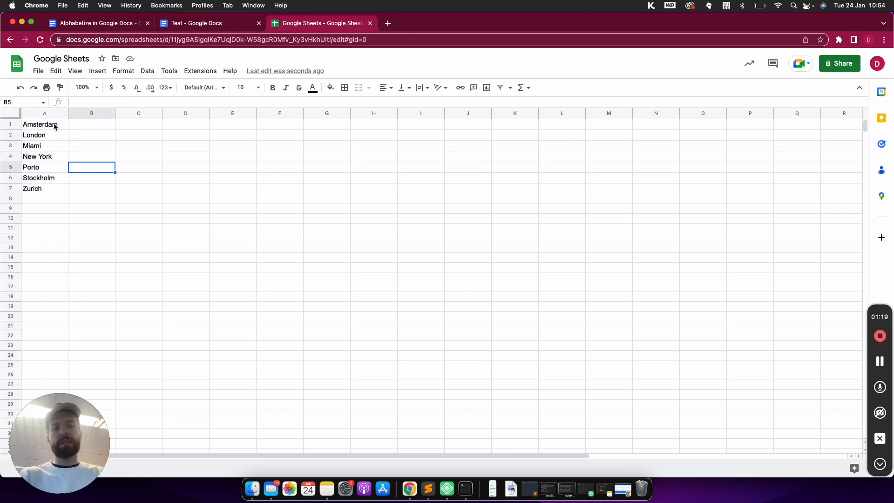
pyautogui.moveTo(43, 124); pyautogui.dragTo(44, 188)
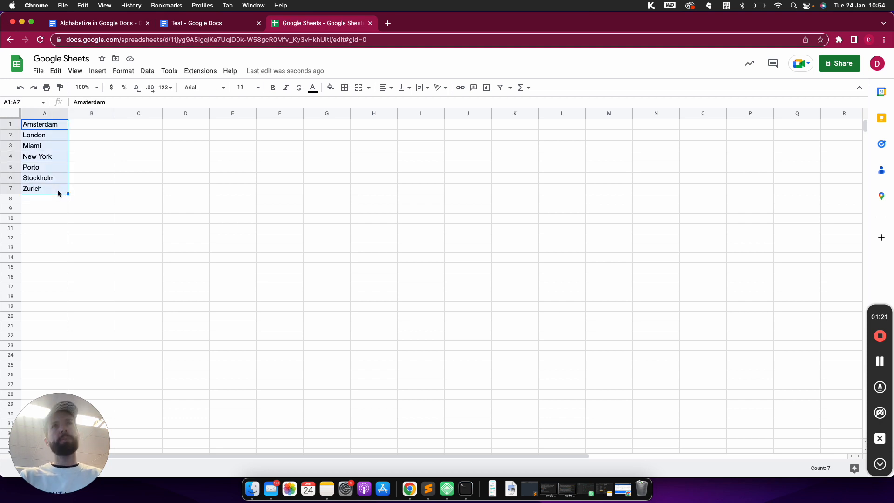
# Paste the sorted cities into the Test document as an unlinked table.
pyautogui.click(197, 23)
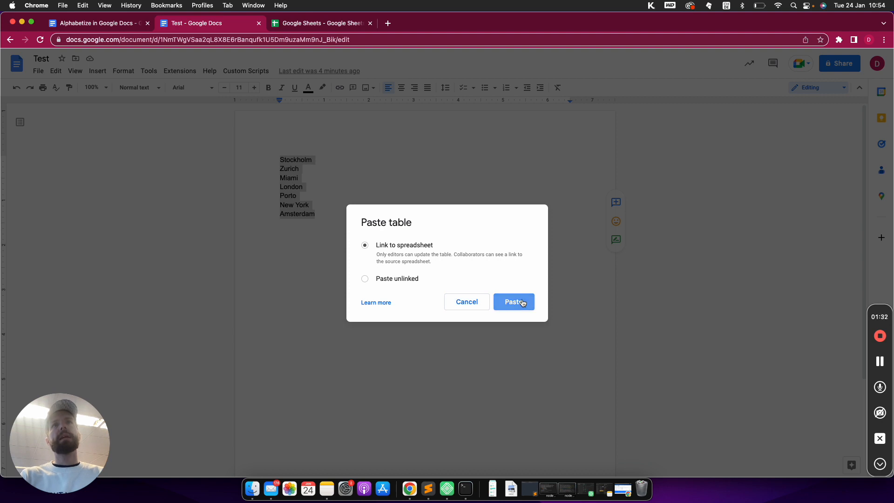
pyautogui.click(365, 278)
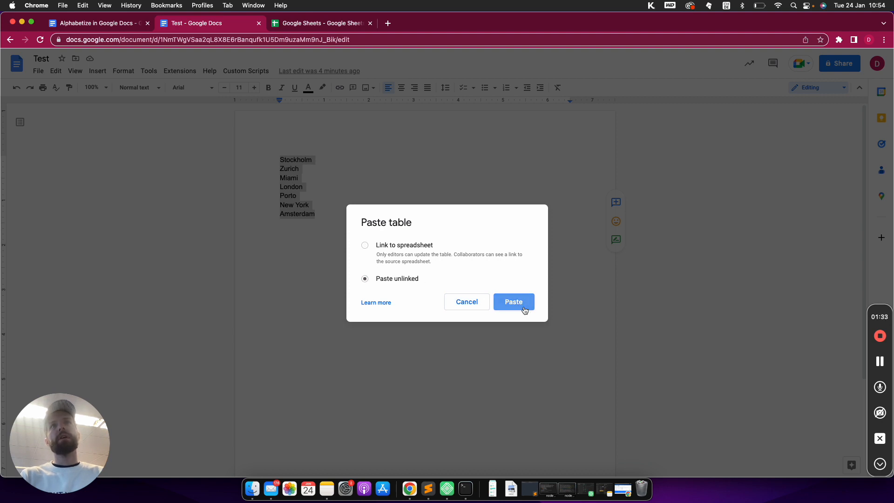
pyautogui.click(512, 302)
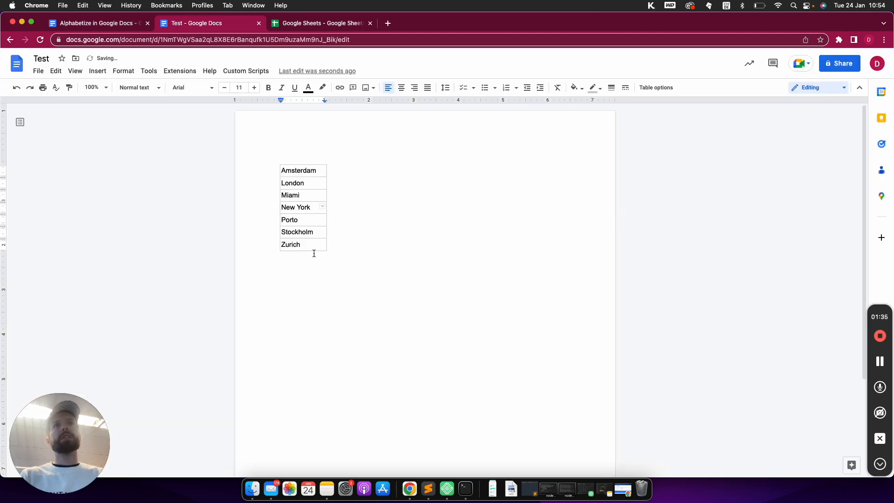
pyautogui.moveTo(299, 159)
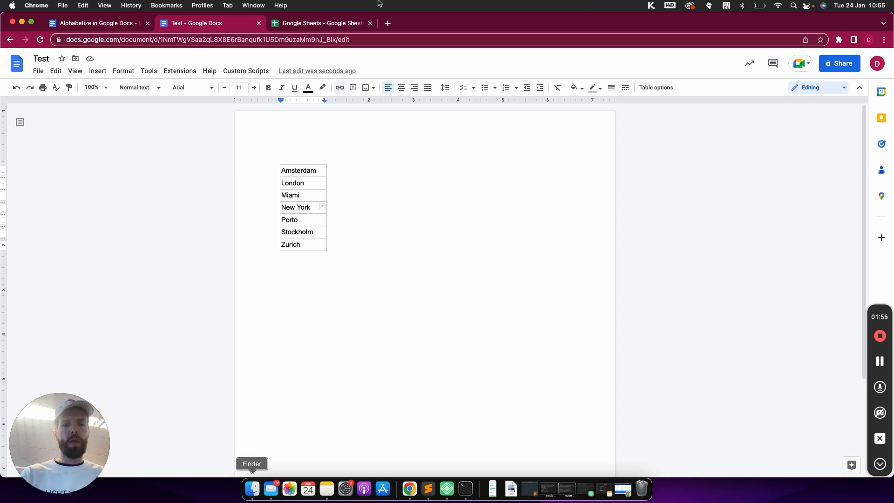
pyautogui.moveTo(214, 110)
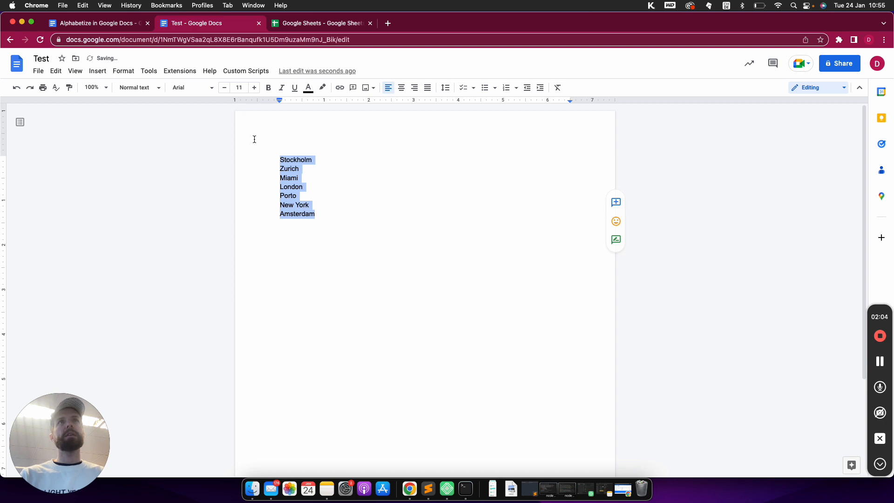
# Search the add-ons Marketplace for 'sorted' and open the Sorted Paragraphs result.
pyautogui.click(180, 70)
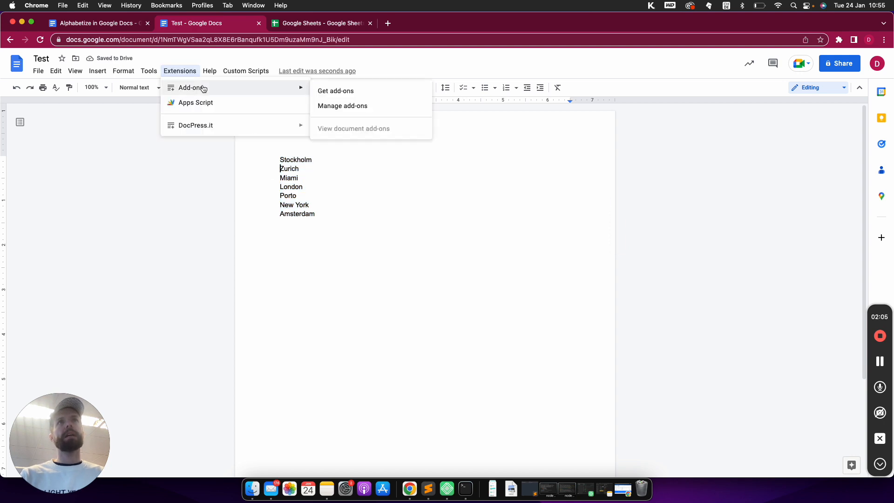
pyautogui.moveTo(193, 90)
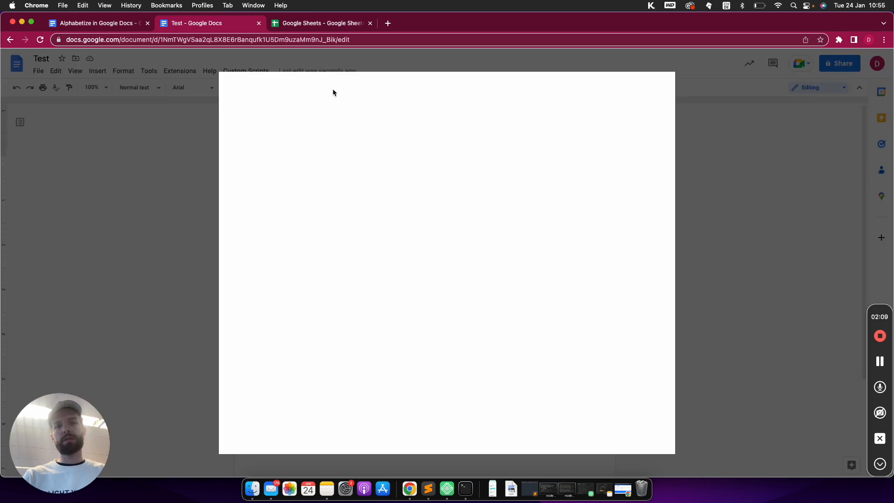
pyautogui.click(180, 71)
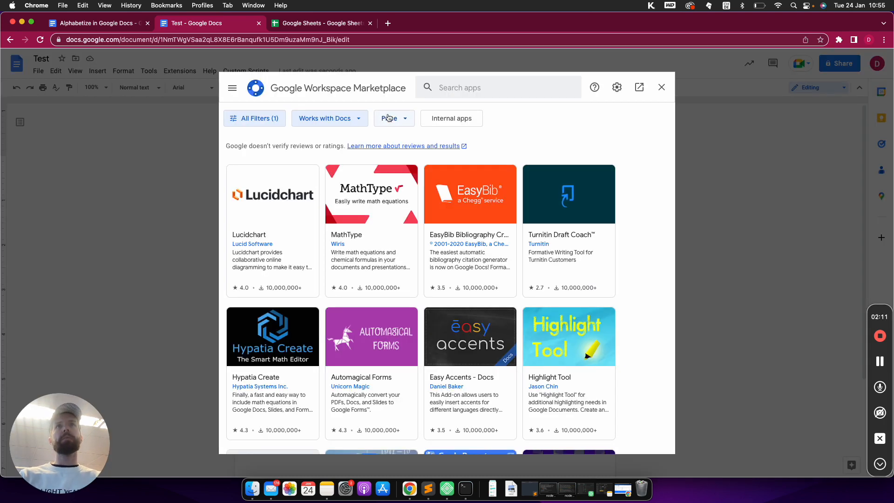
pyautogui.write('sorted')
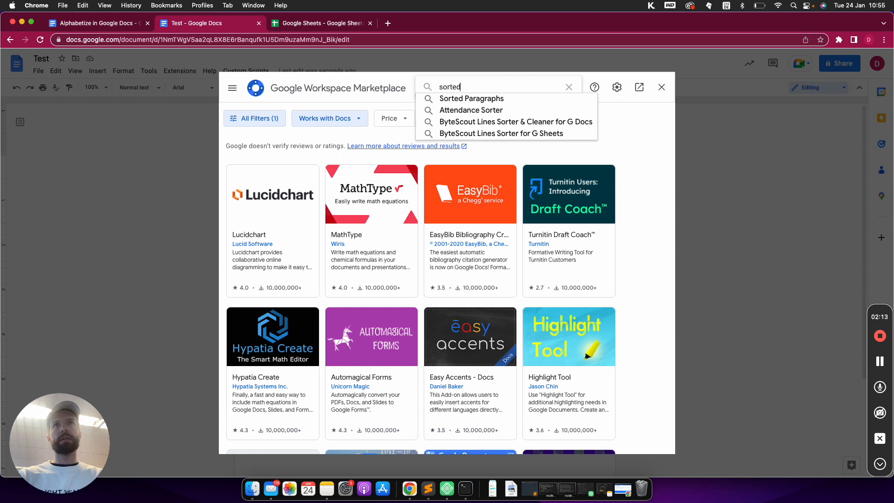
pyautogui.click(470, 98)
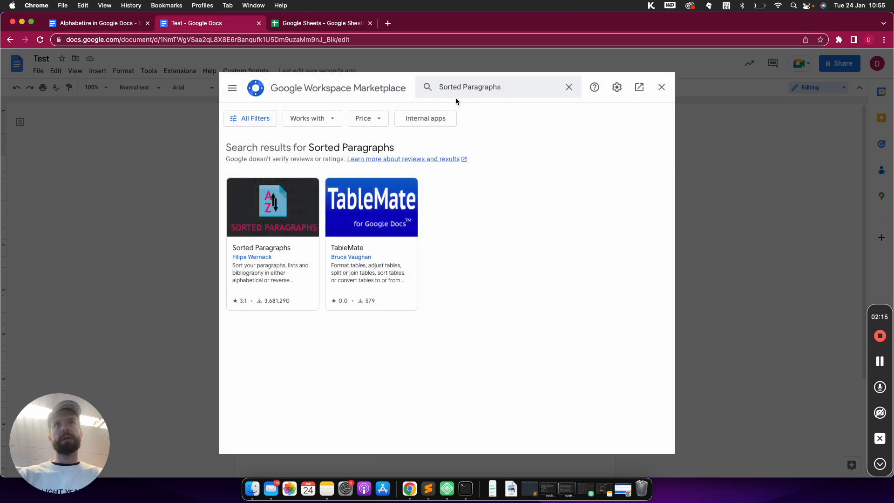
pyautogui.moveTo(284, 239)
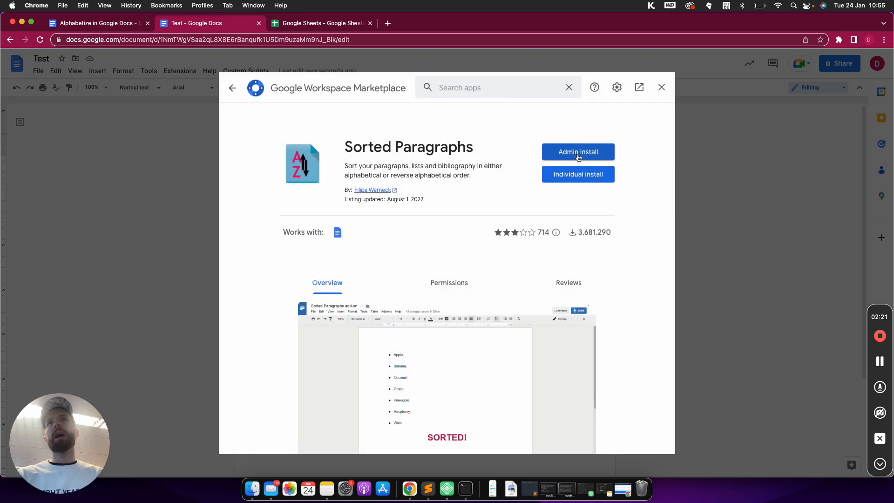
# Admin-install Sorted Paragraphs, accept the terms, finish, and dismiss the confirmation.
pyautogui.click(578, 151)
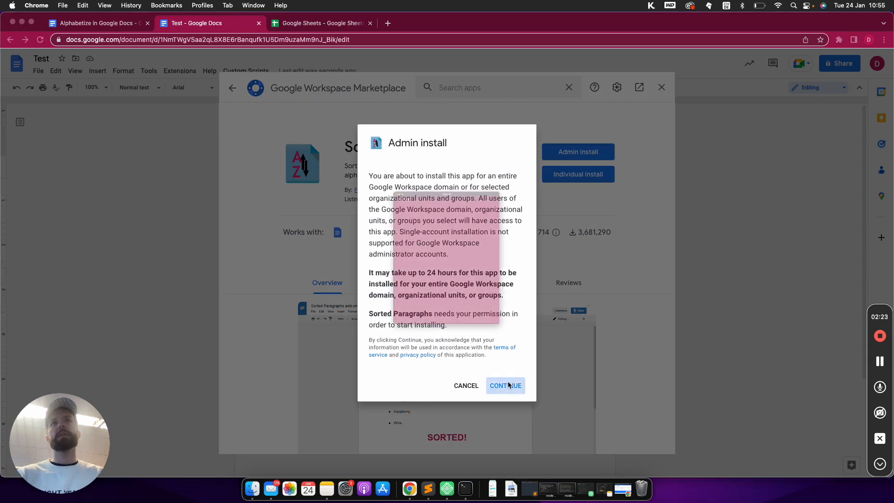
pyautogui.click(505, 386)
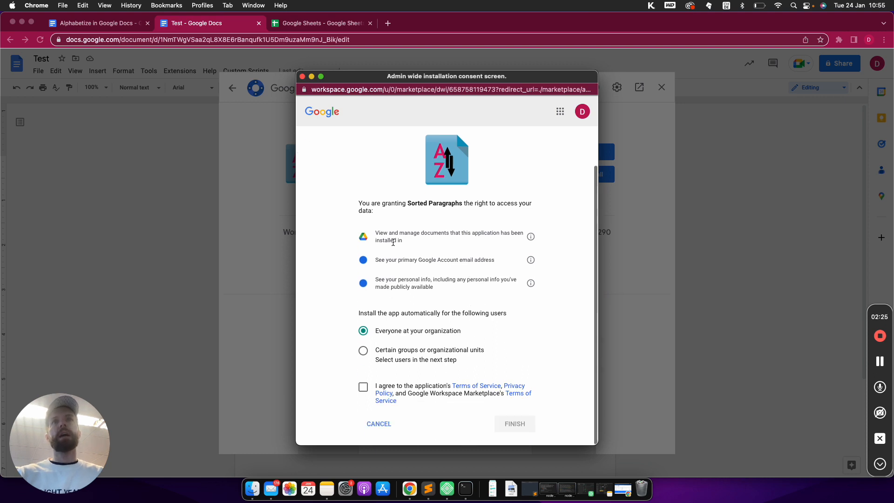
pyautogui.click(363, 386)
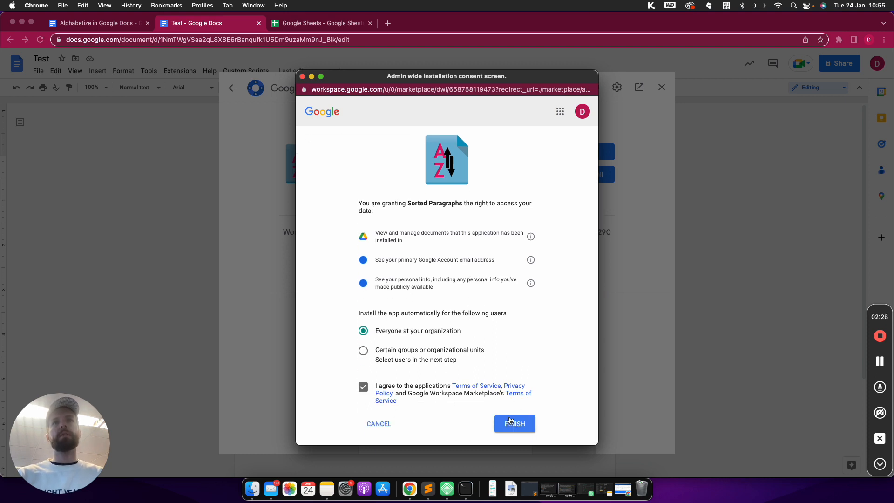
pyautogui.click(513, 423)
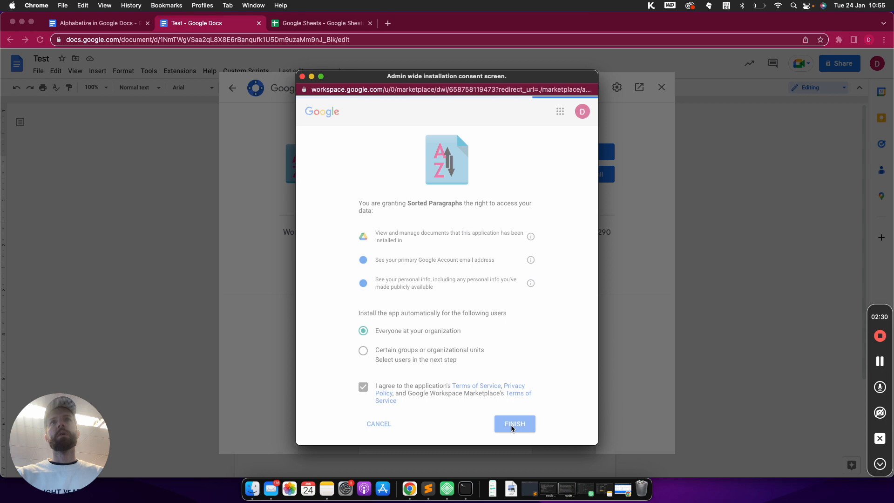
pyautogui.click(513, 423)
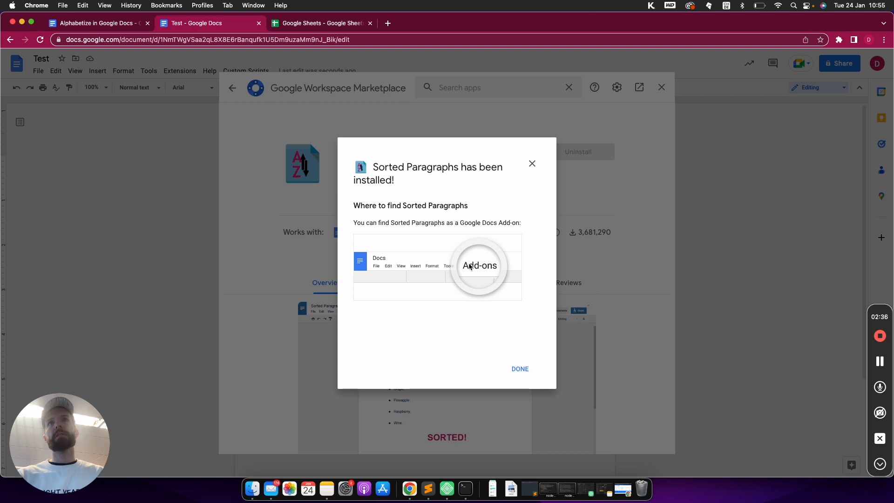
pyautogui.click(519, 369)
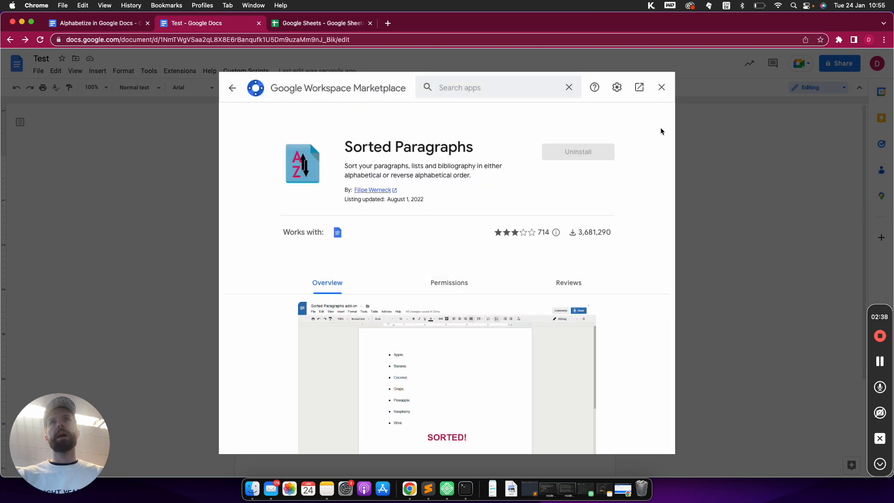
# Close the Marketplace and review the installed add-ons under Manage add-ons.
pyautogui.click(661, 86)
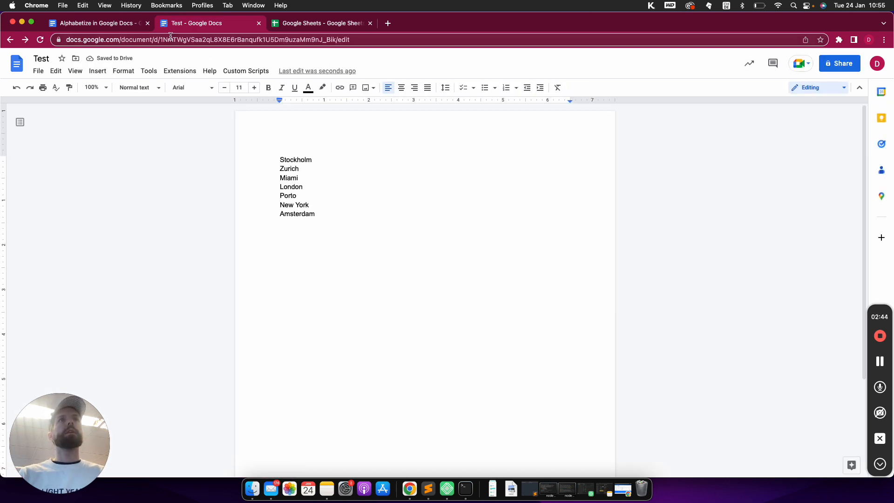
pyautogui.click(97, 22)
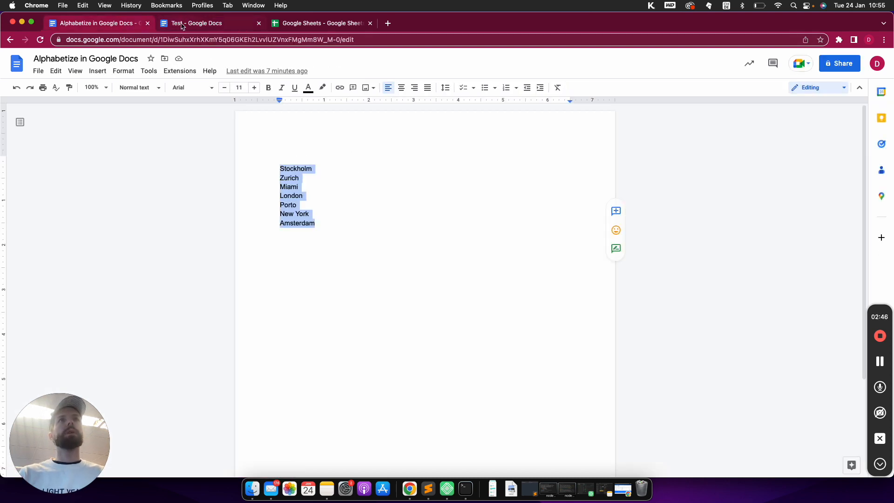
pyautogui.click(196, 23)
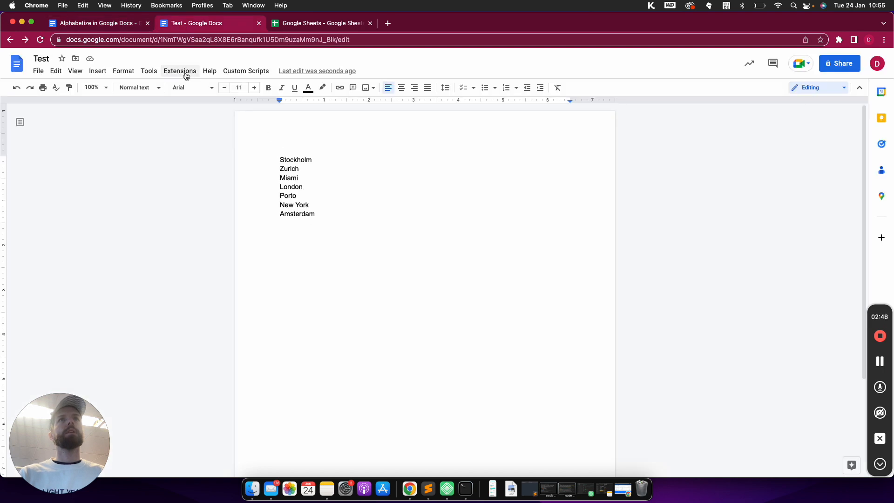
pyautogui.click(179, 70)
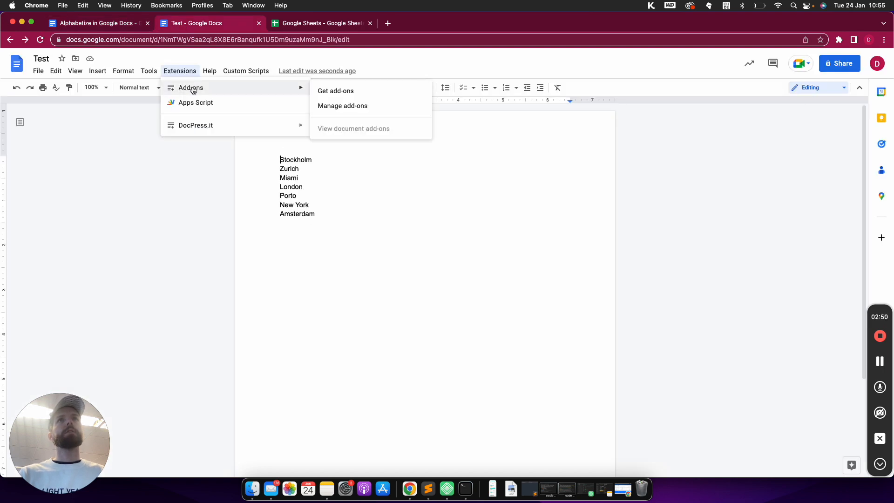
pyautogui.moveTo(368, 137)
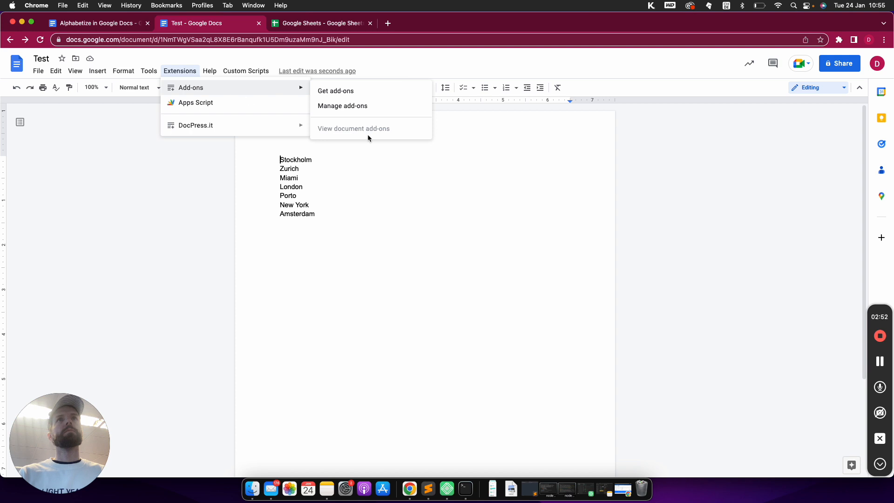
pyautogui.click(342, 106)
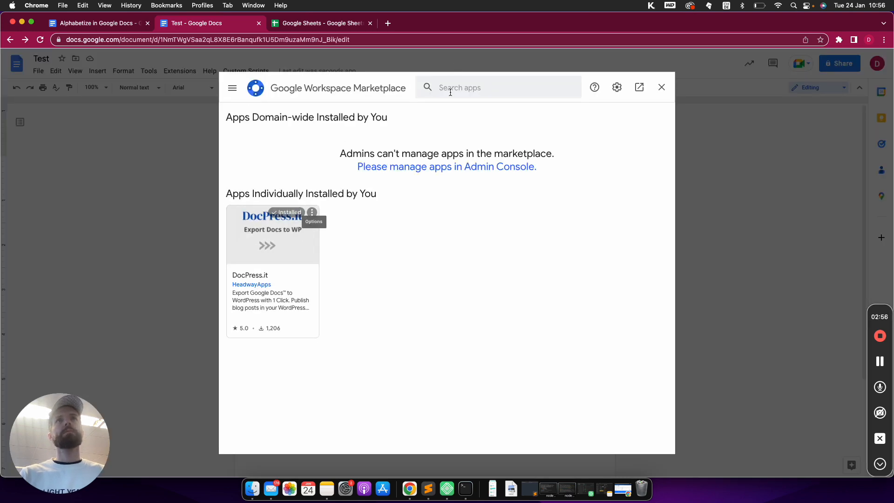
pyautogui.click(660, 87)
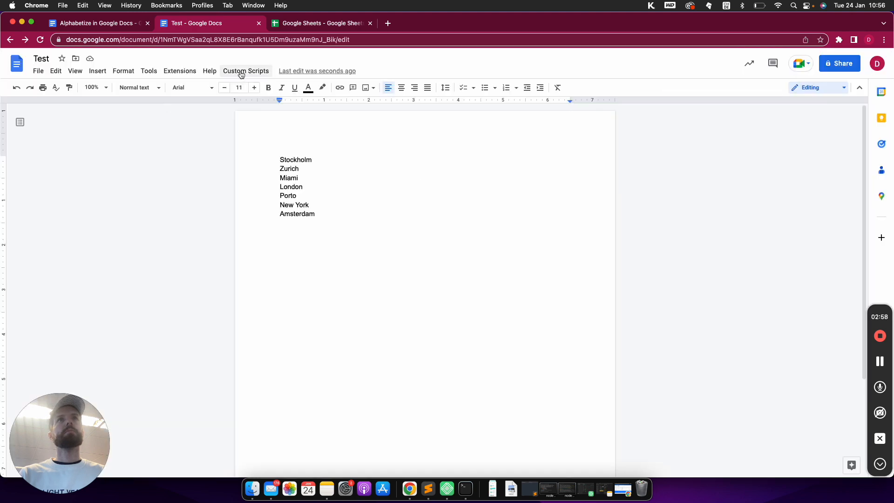
# Return to the Alphabetize in Google Docs document with its unsorted city list.
pyautogui.click(180, 70)
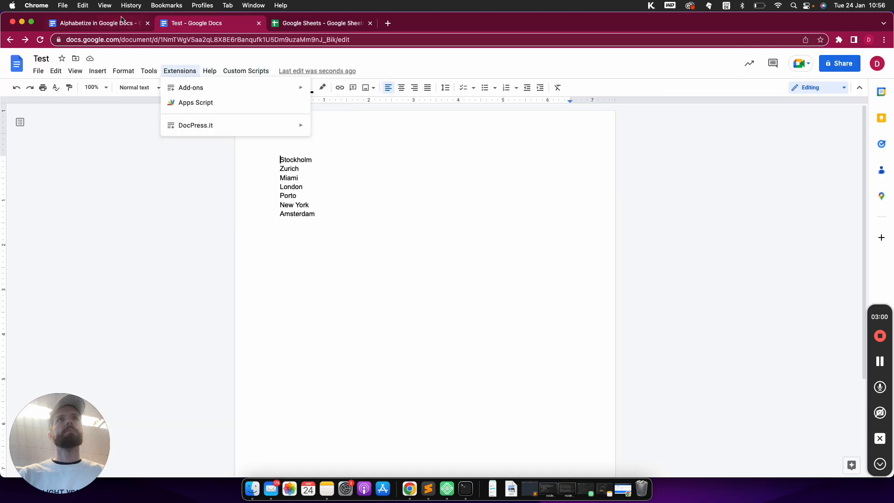
pyautogui.click(96, 23)
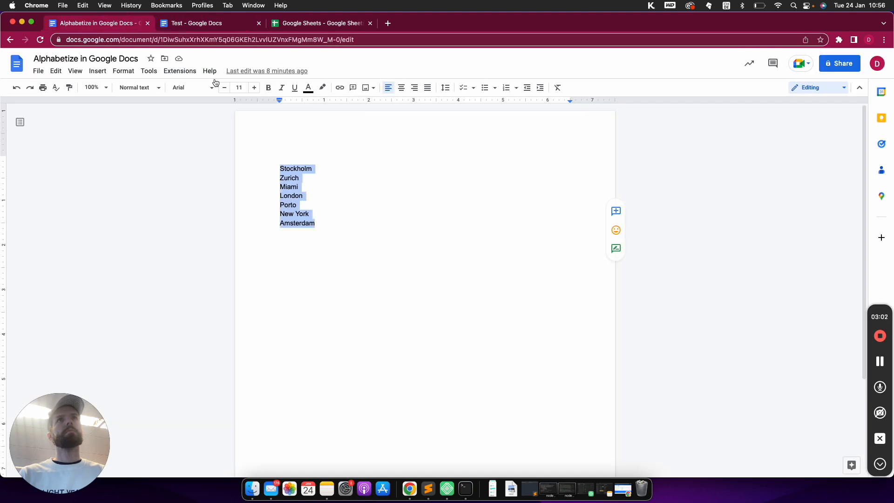
pyautogui.moveTo(179, 71)
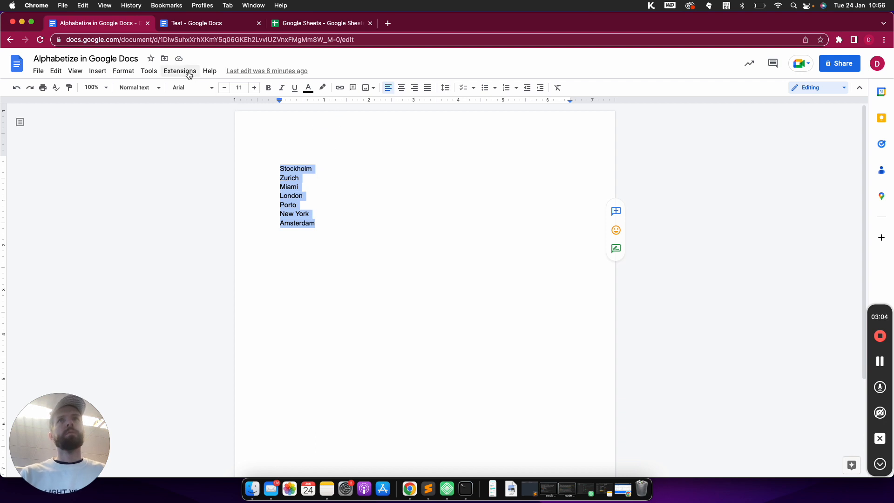
pyautogui.click(344, 213)
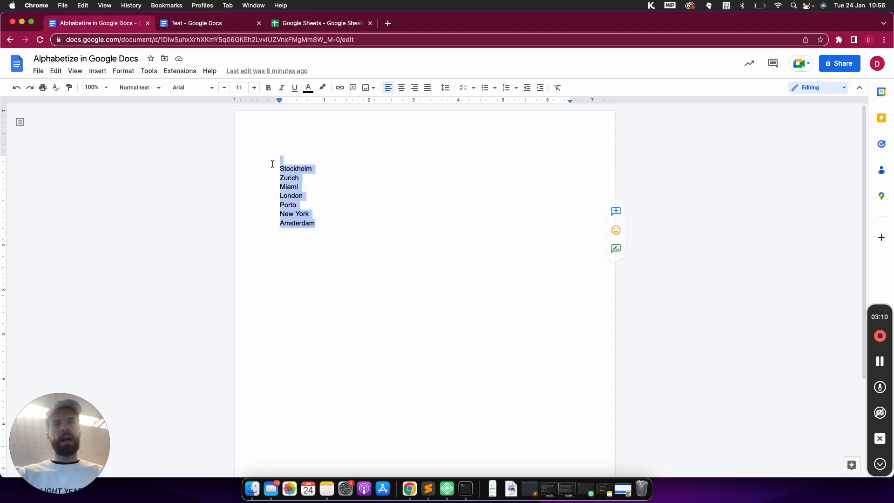
# Search the Marketplace for 'sorte', open Sorted Paragraphs, and view its Permissions tab.
pyautogui.click(179, 70)
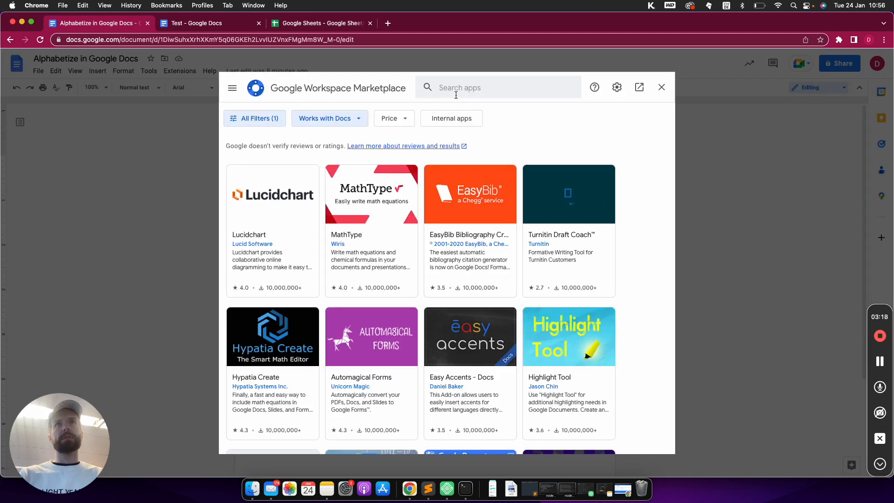
pyautogui.write('sorte')
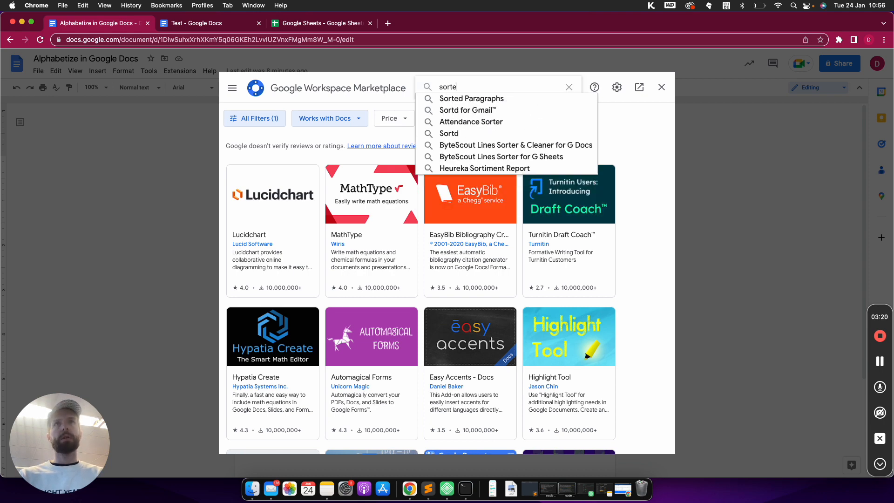
pyautogui.click(471, 98)
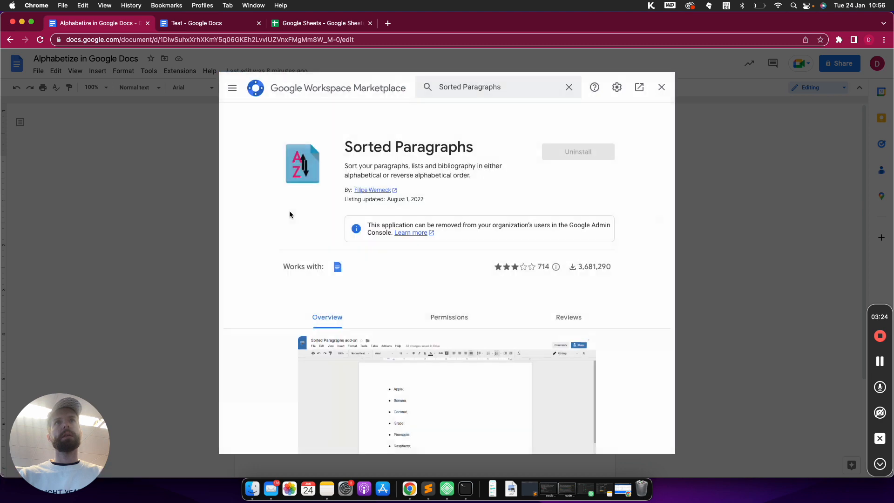
pyautogui.click(567, 86)
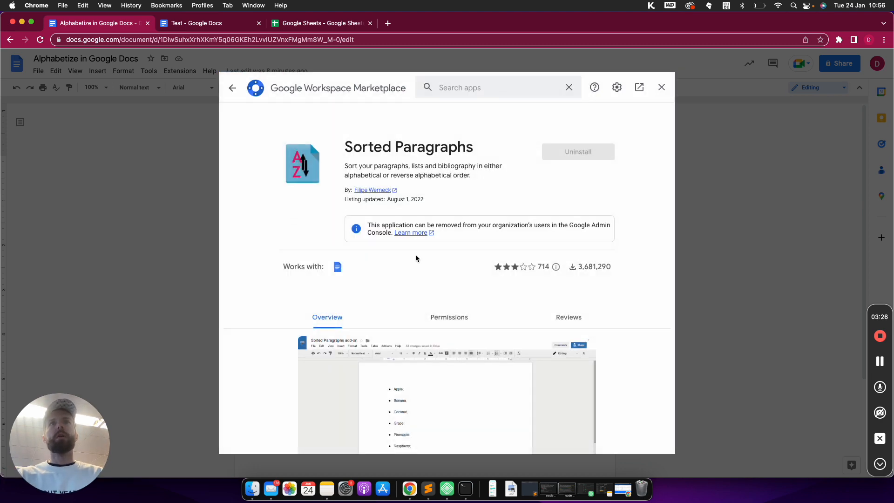
pyautogui.scroll(-3)
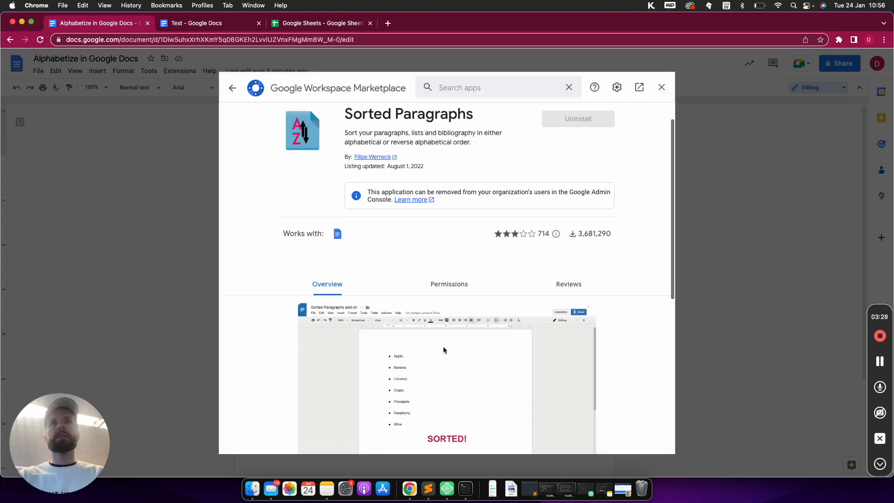
pyautogui.scroll(-3)
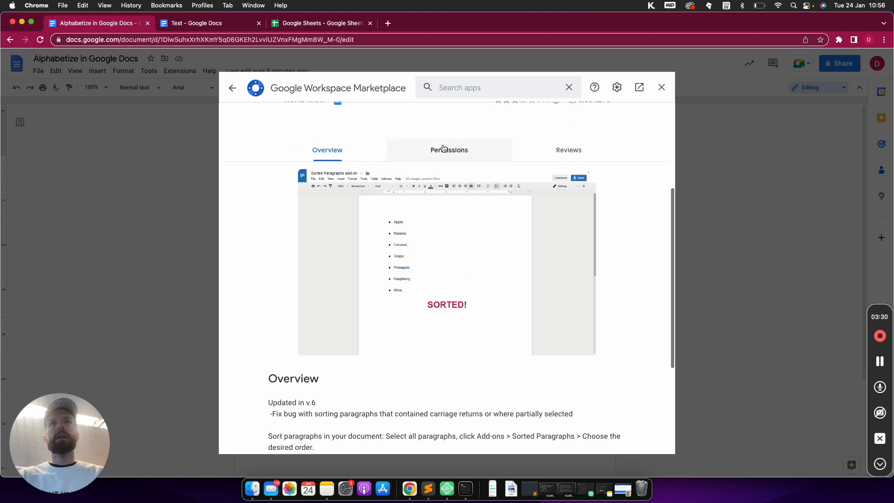
pyautogui.click(449, 149)
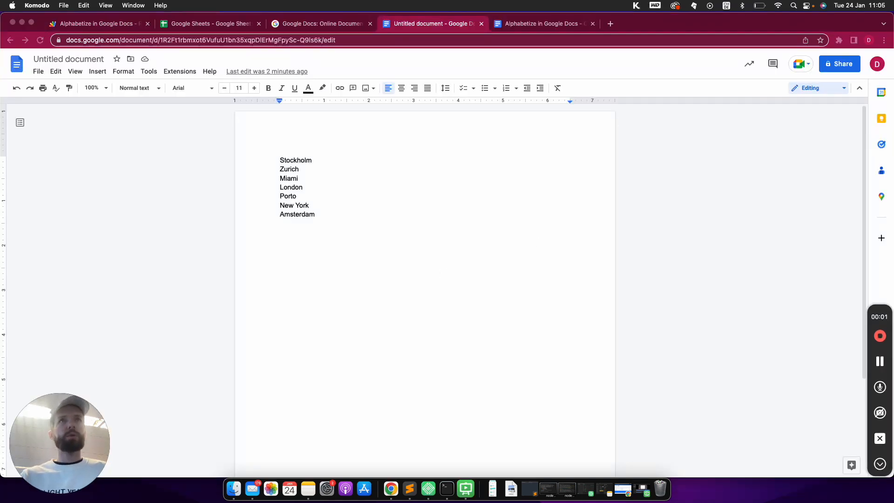
# Sort the city list A to Z with Extensions > Sorted Paragraphs.
pyautogui.click(315, 213)
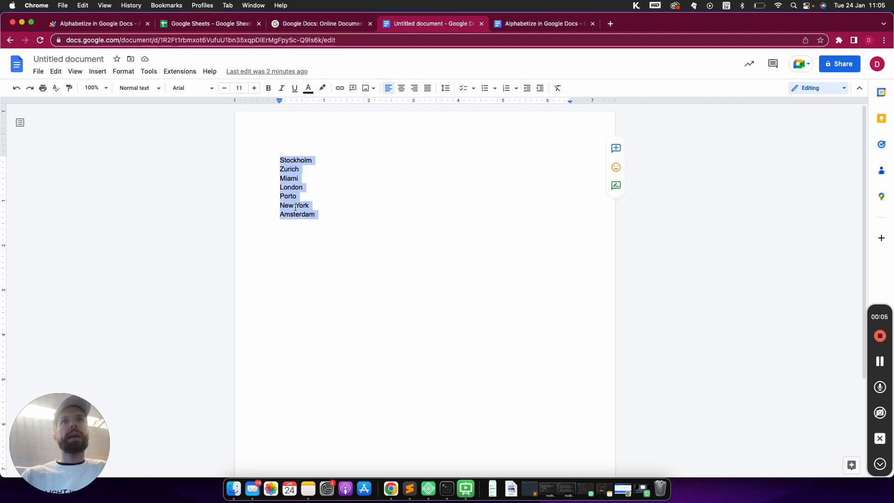
pyautogui.moveTo(180, 72)
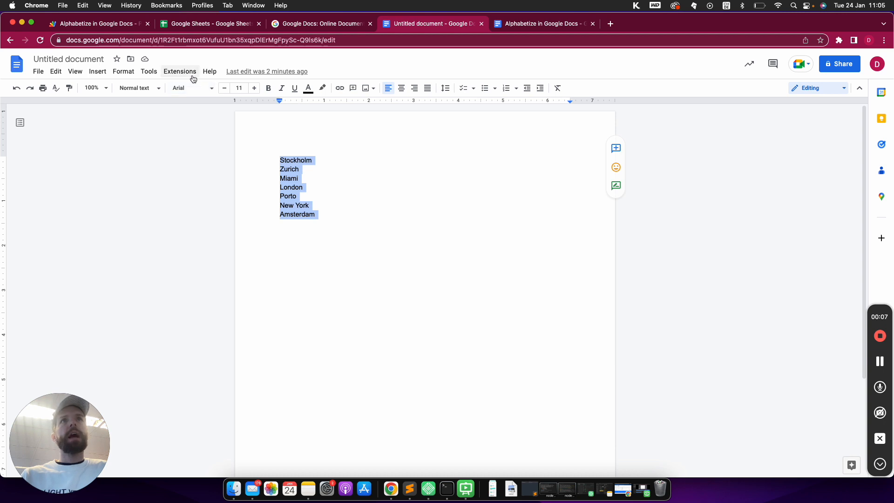
pyautogui.click(180, 71)
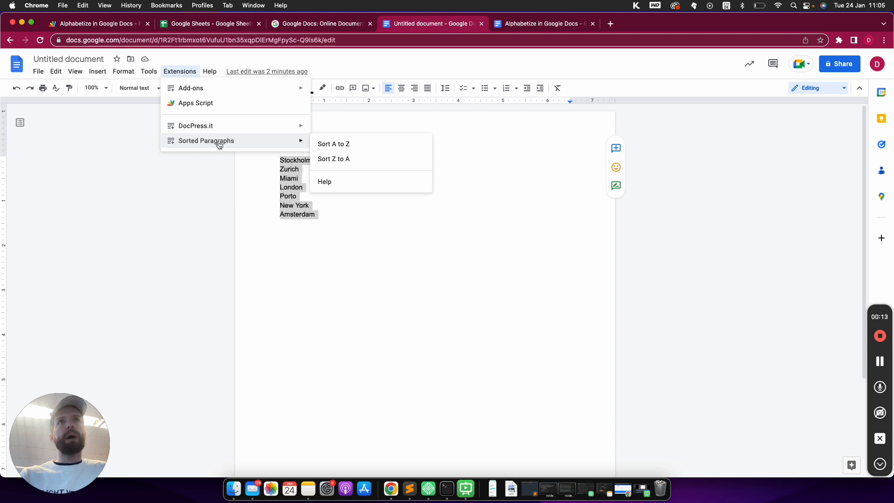
pyautogui.moveTo(333, 144)
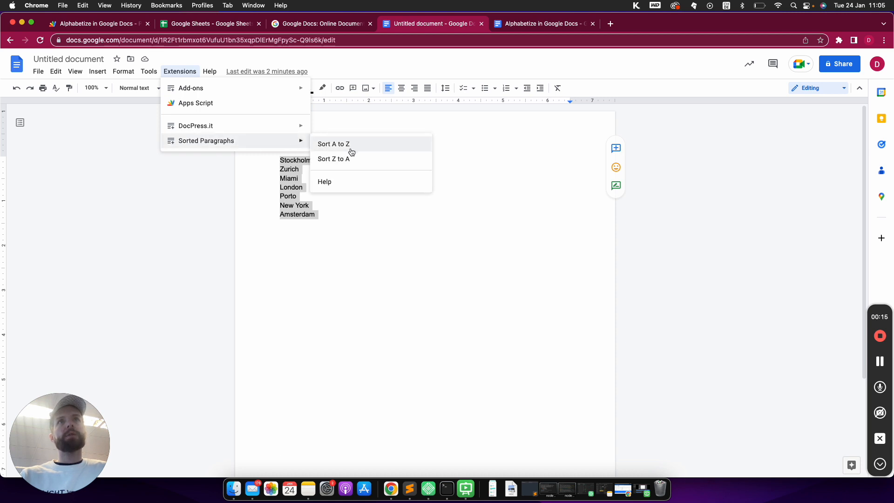
pyautogui.moveTo(342, 148)
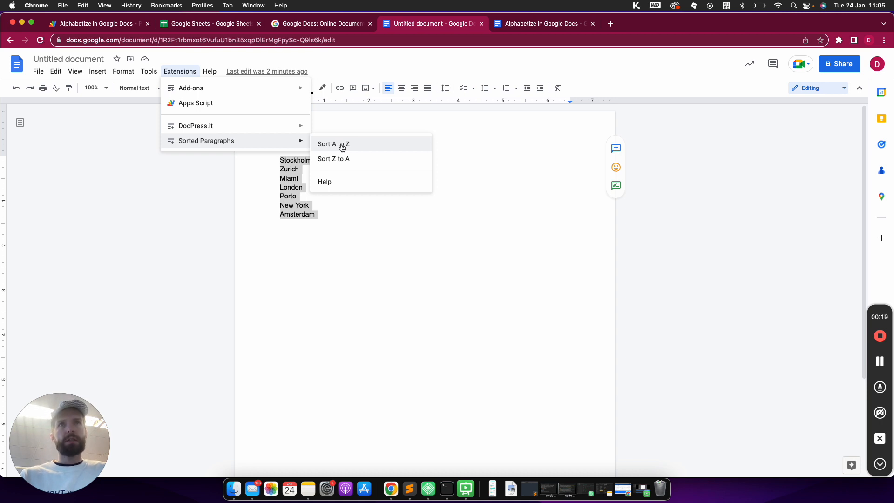
pyautogui.click(333, 144)
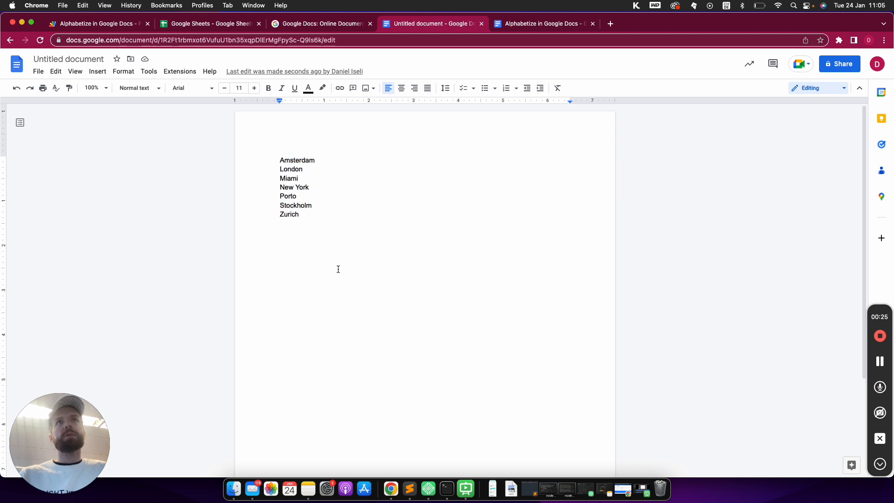
pyautogui.moveTo(323, 229)
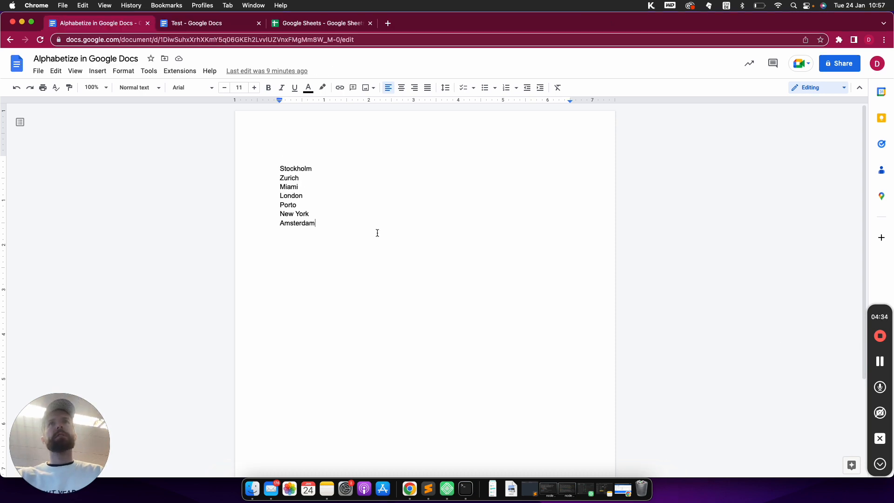
pyautogui.moveTo(355, 193)
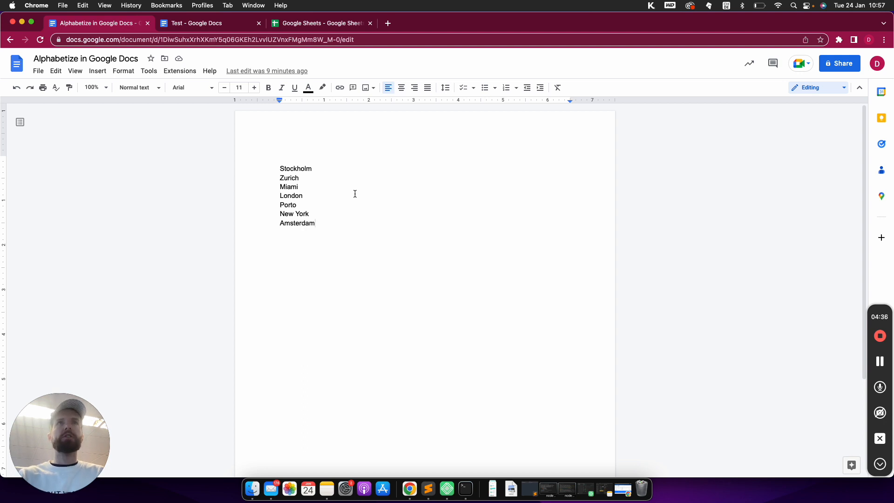
# Select the Alphabetize doc's city list, then switch to the Test document.
pyautogui.click(332, 223)
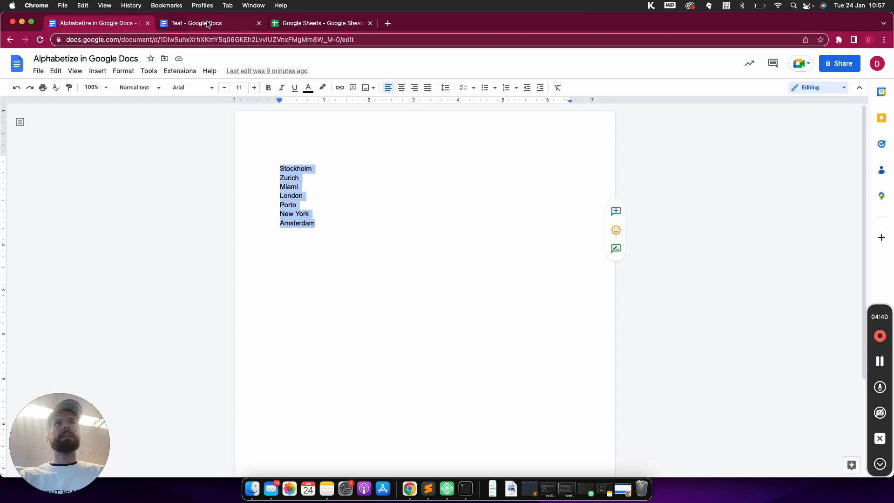
pyautogui.click(196, 23)
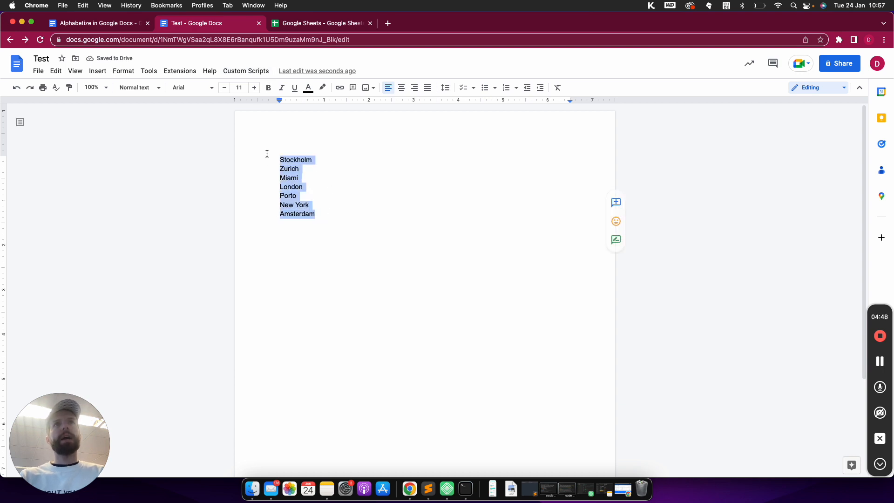
# Run Custom Scripts > Alphabetize on the list, then reopen the Custom Scripts and Extensions menus.
pyautogui.click(246, 71)
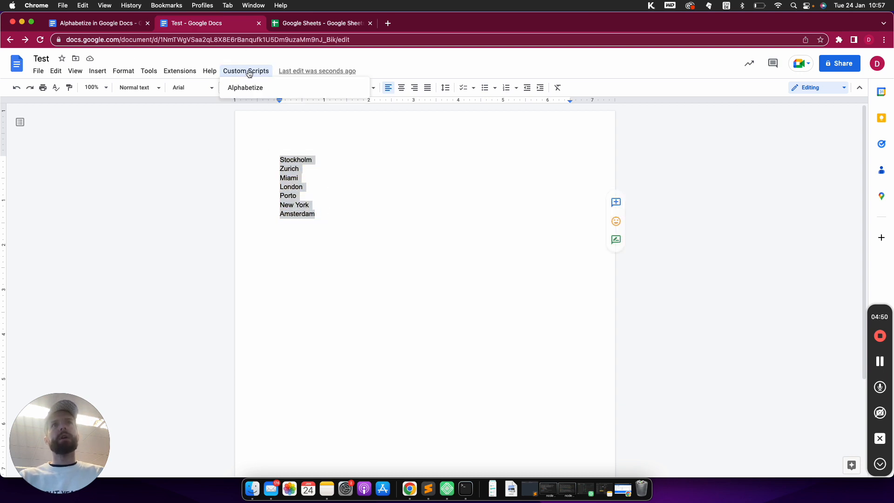
pyautogui.moveTo(290, 87)
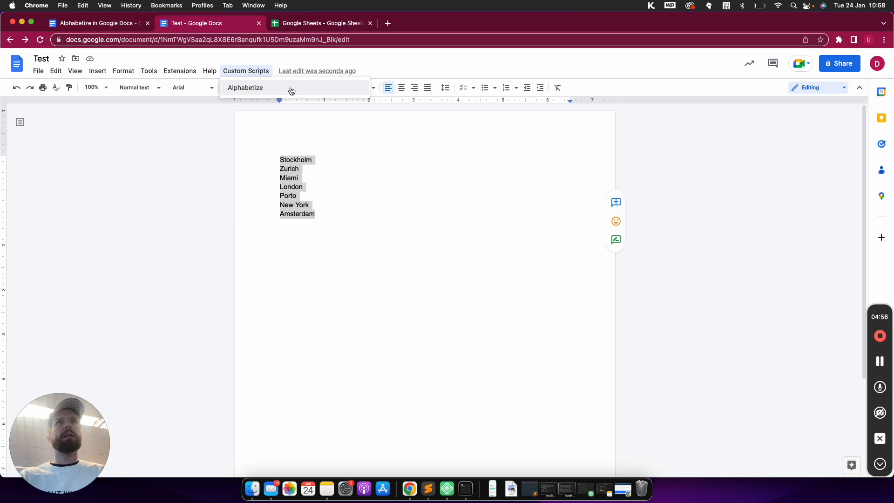
pyautogui.click(245, 88)
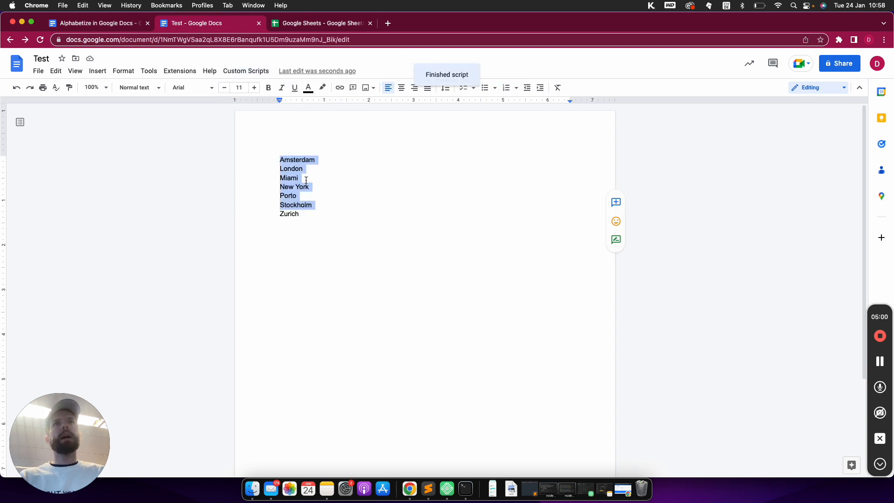
pyautogui.click(355, 186)
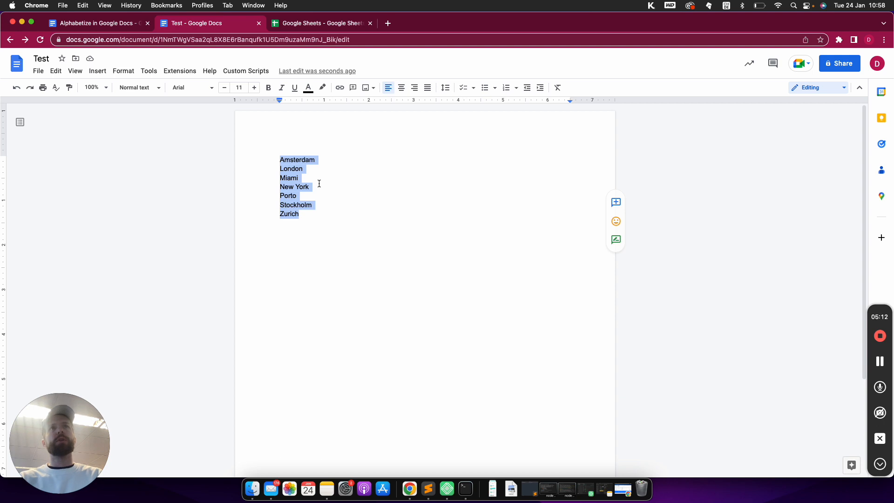
pyautogui.click(245, 70)
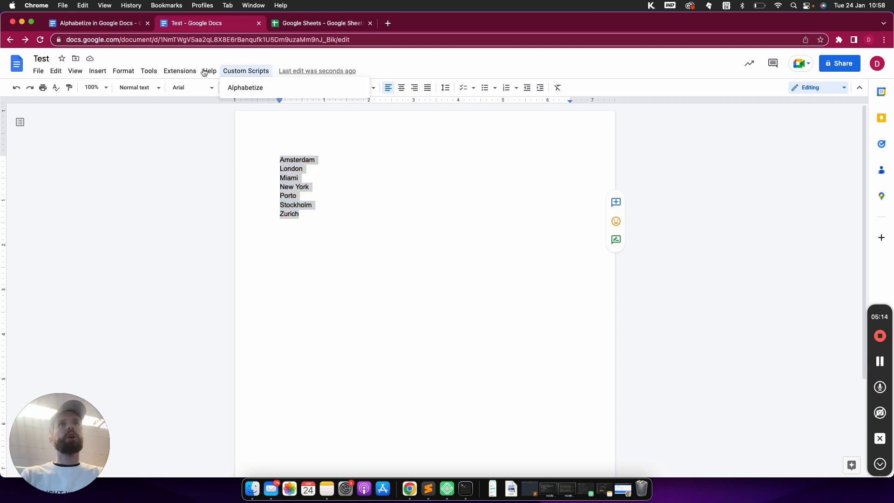
pyautogui.click(180, 71)
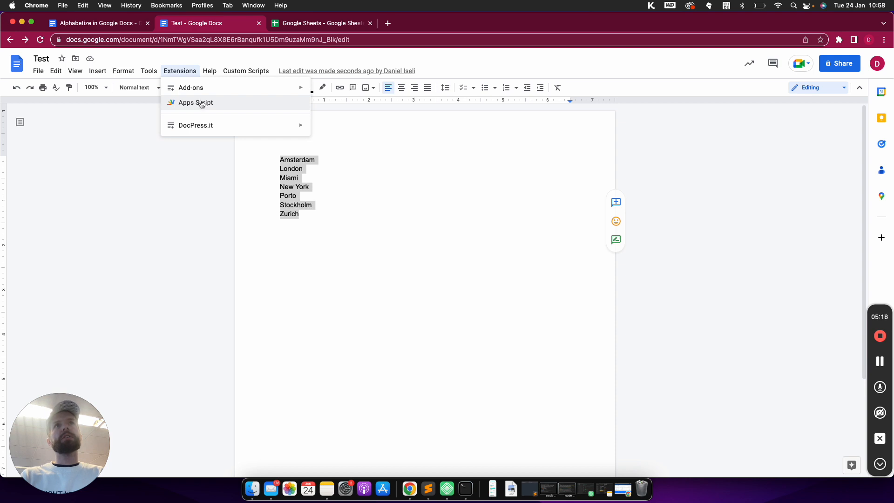
# Open the Alphabetize in Google Docs script and view its alphabetize and onOpen functions.
pyautogui.click(195, 102)
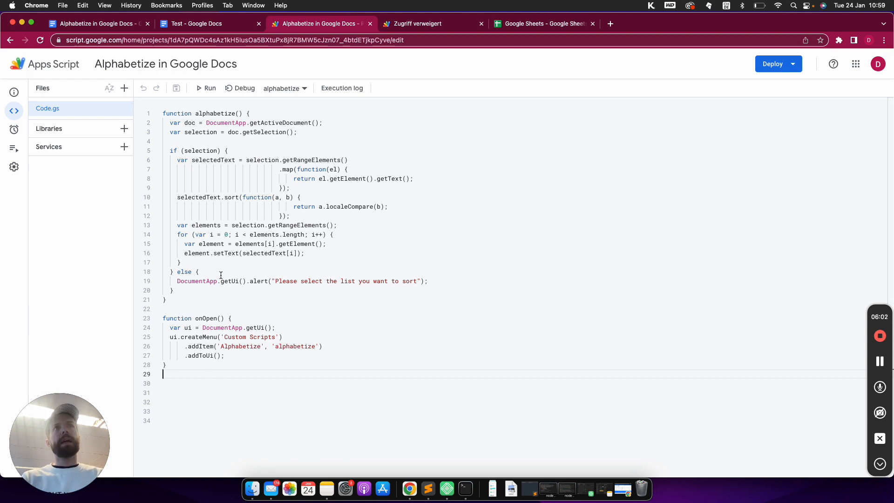
pyautogui.click(304, 254)
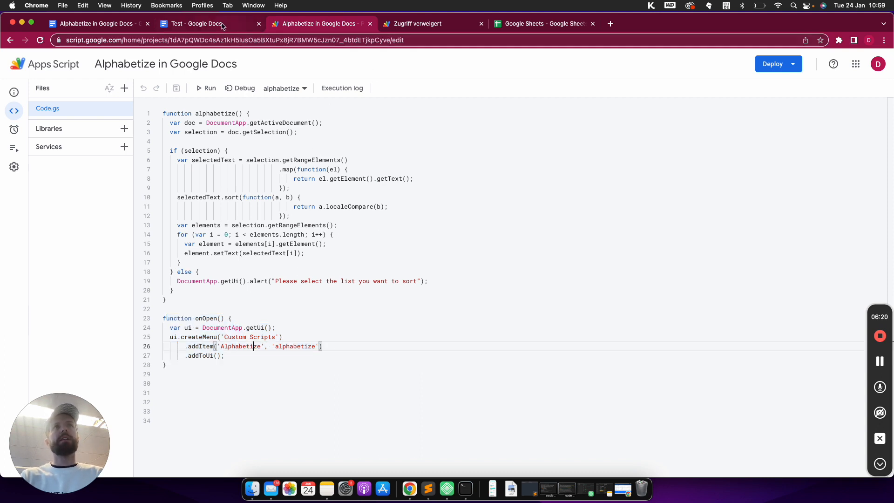
# Switch back to the Test document with its Amsterdam-through-Zurich city list.
pyautogui.click(196, 23)
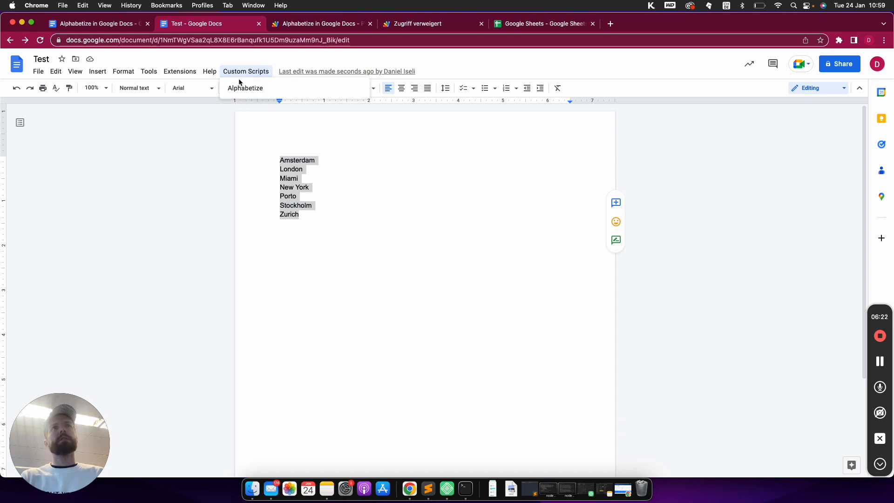
pyautogui.moveTo(234, 198)
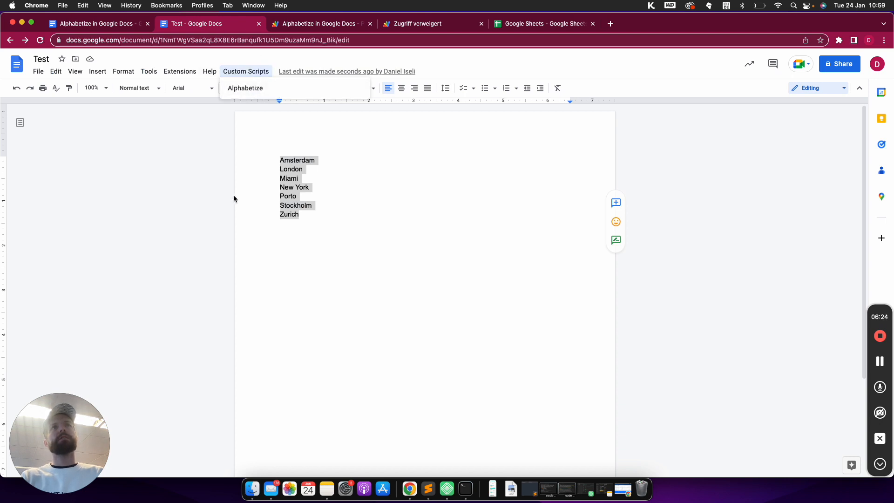
pyautogui.moveTo(270, 227)
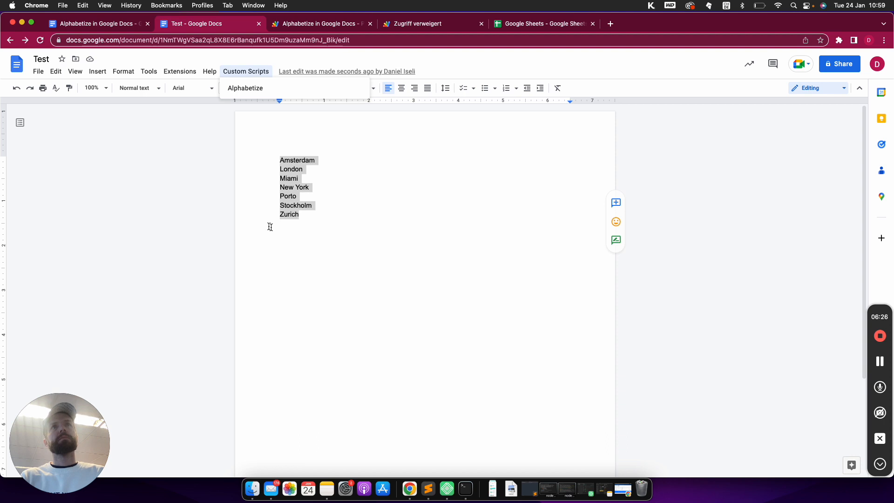